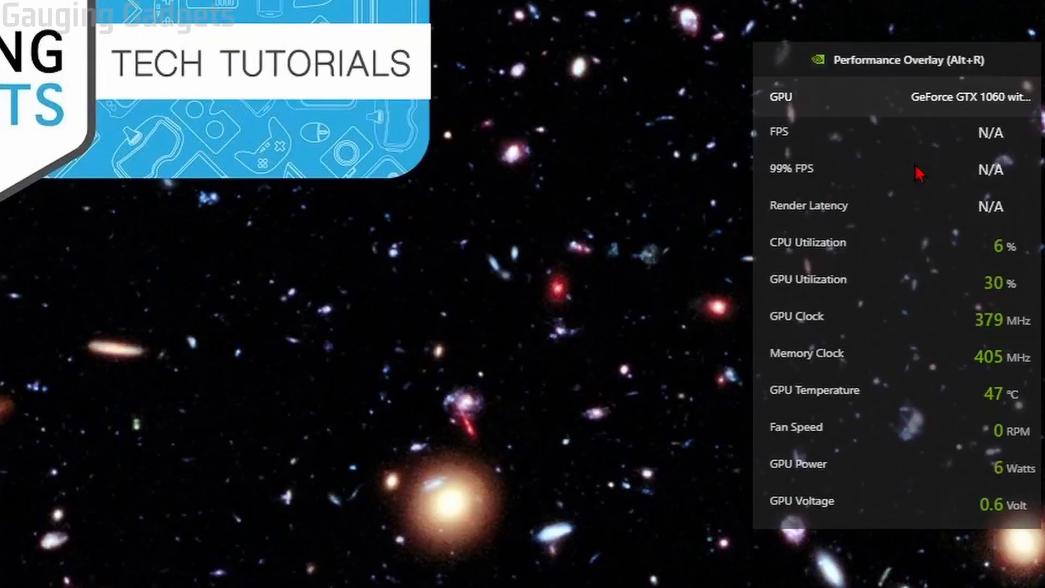
mouse_move(483, 175)
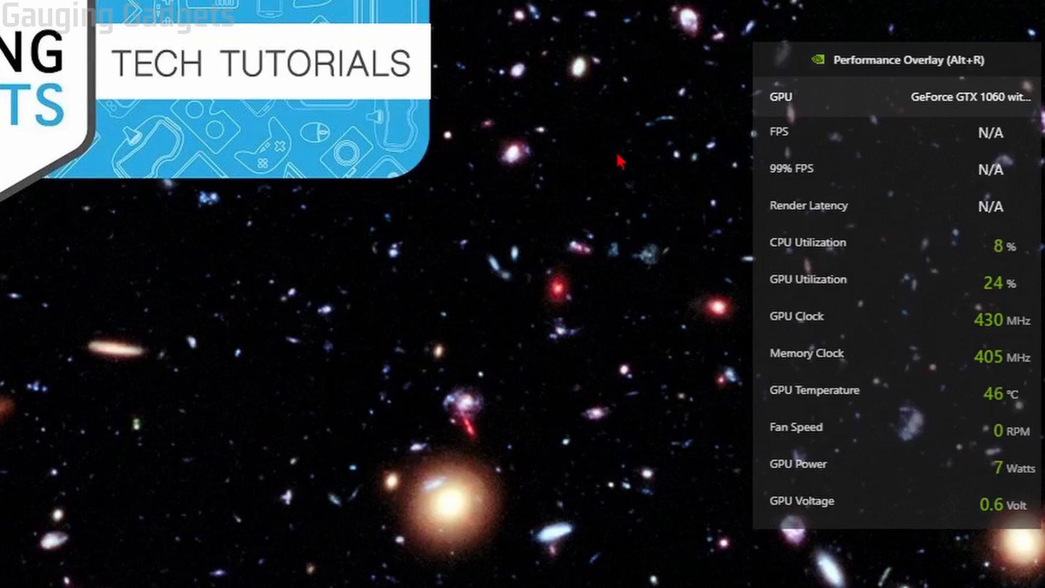
mouse_move(880, 410)
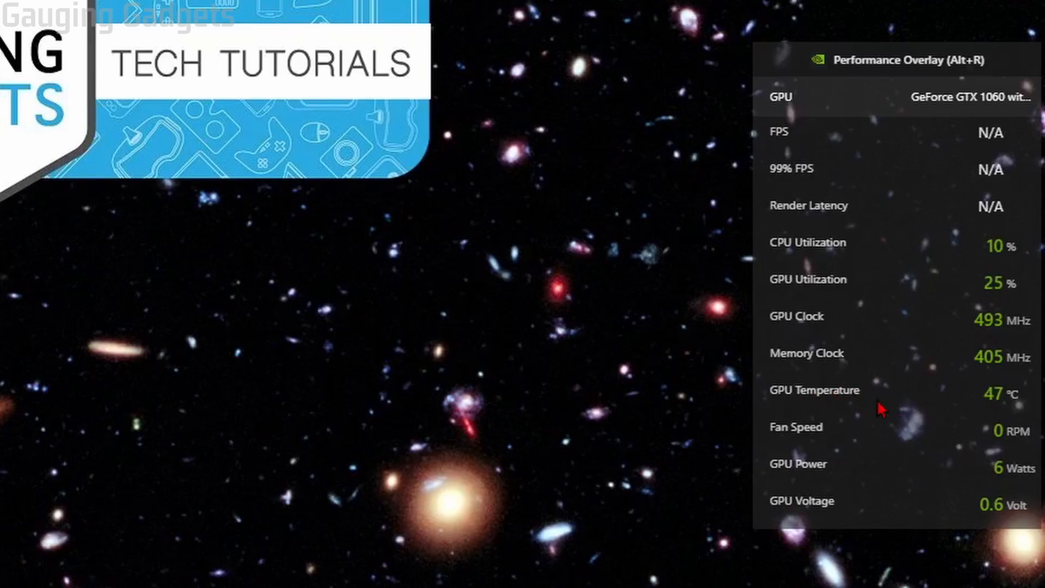
mouse_move(879, 427)
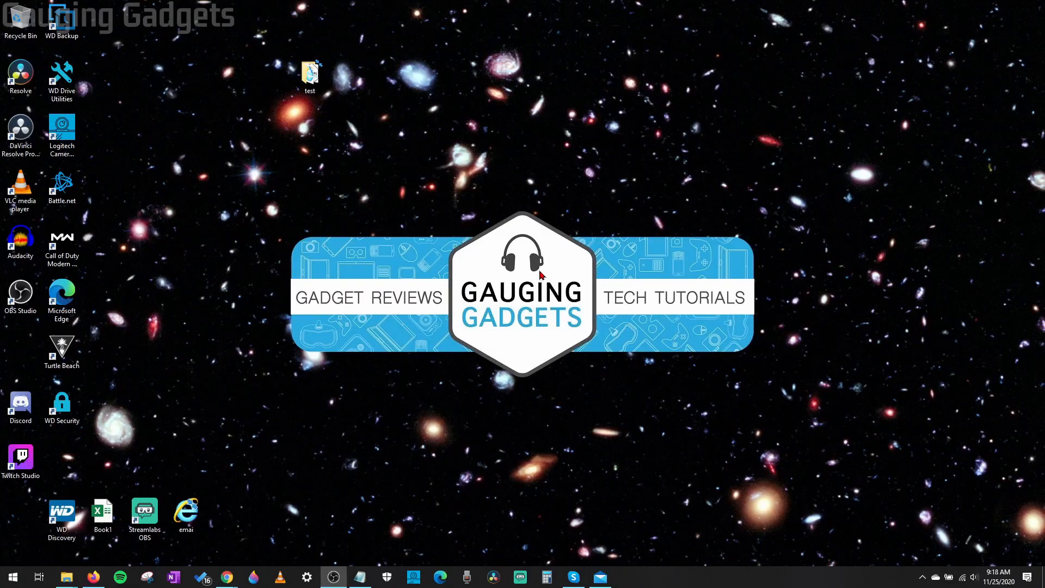
mouse_move(541, 276)
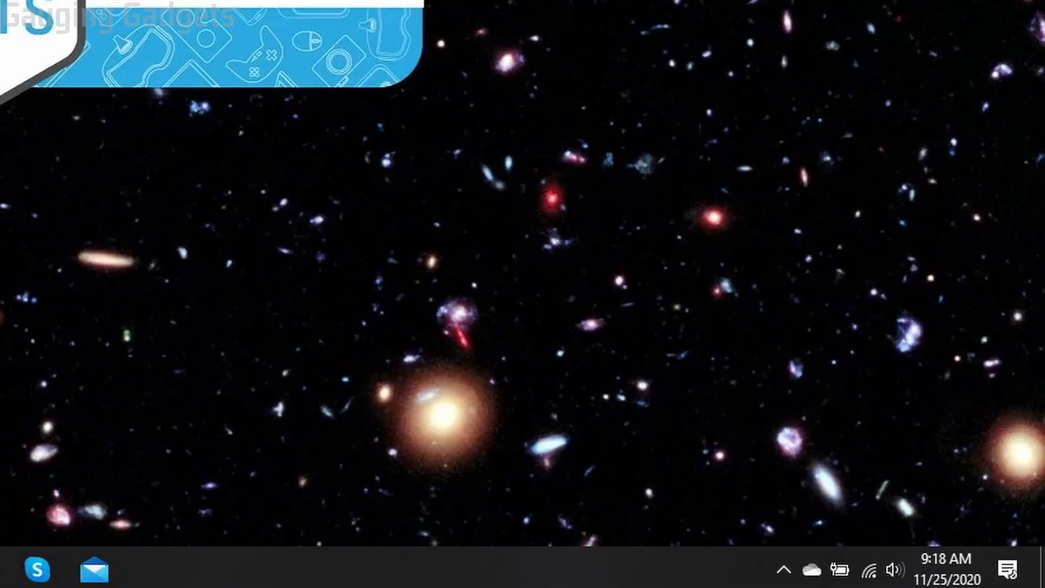
mouse_move(787, 568)
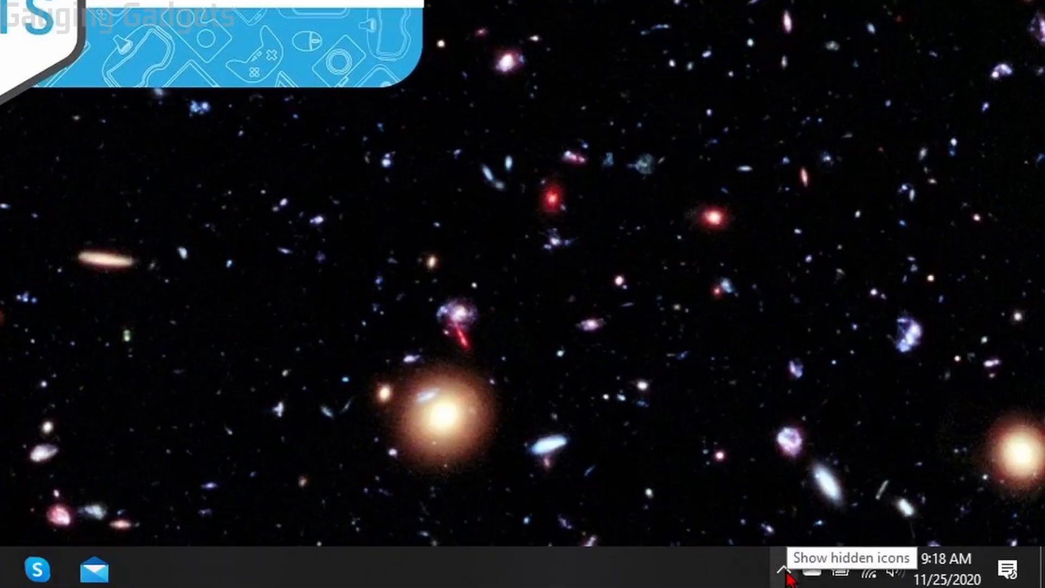
Launch GeForce Experience from the NVIDIA icon among the hidden taskbar icons
left_click(788, 569)
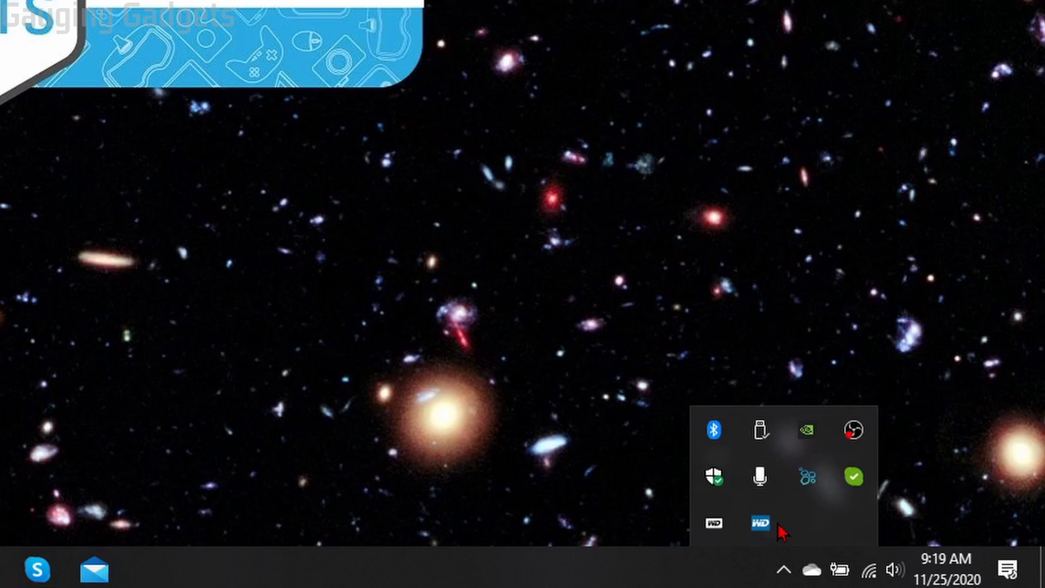
right_click(805, 429)
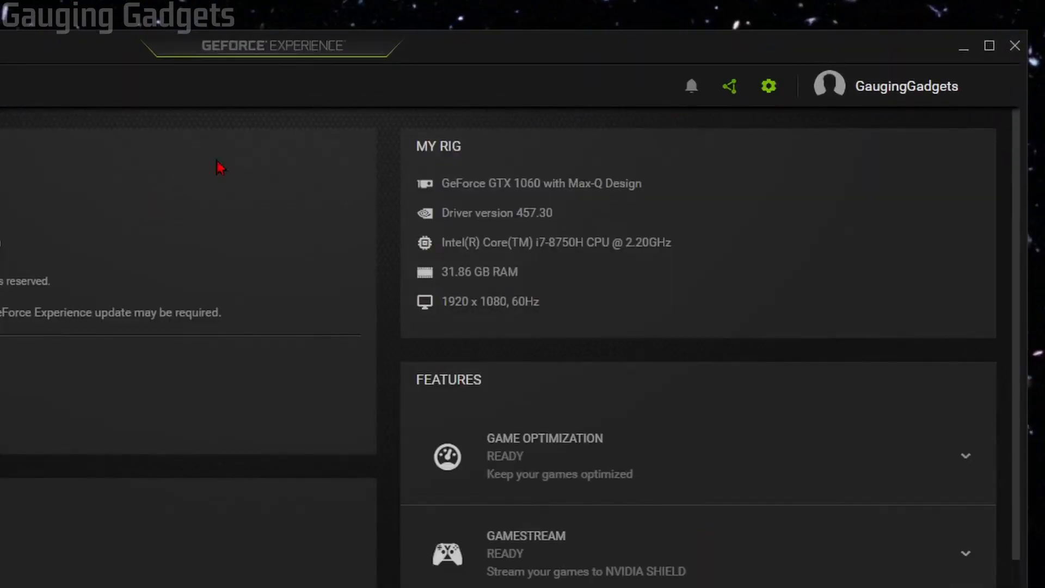
Run a driver update check confirming the latest Game Ready driver, then return to General
left_click(768, 85)
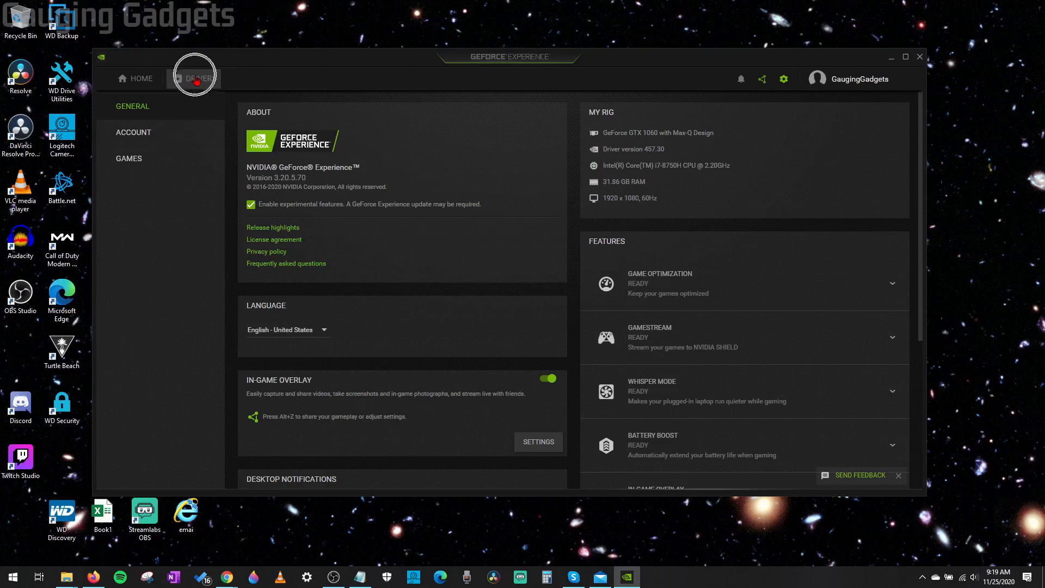
left_click(201, 78)
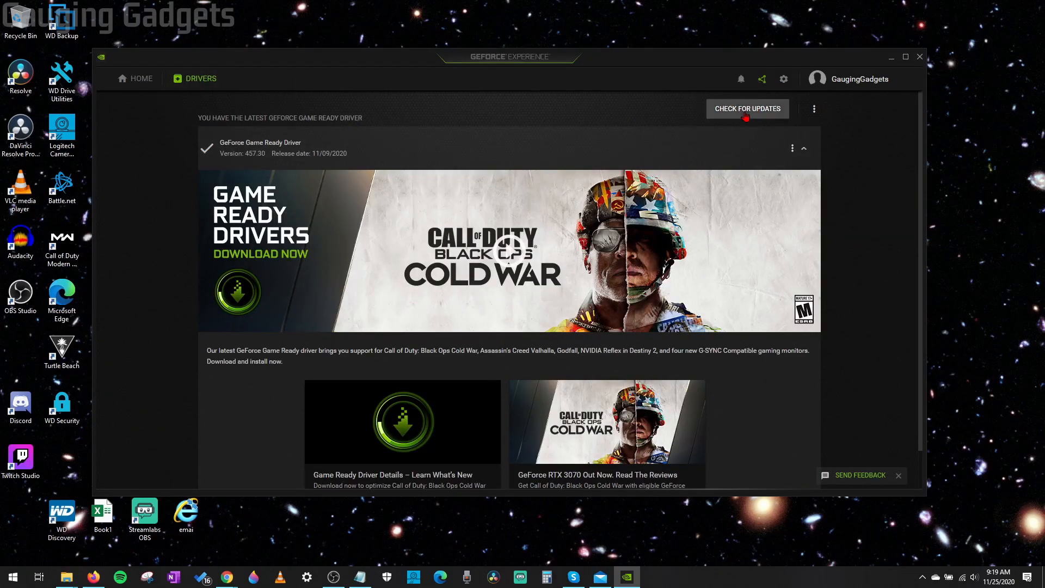
left_click(746, 109)
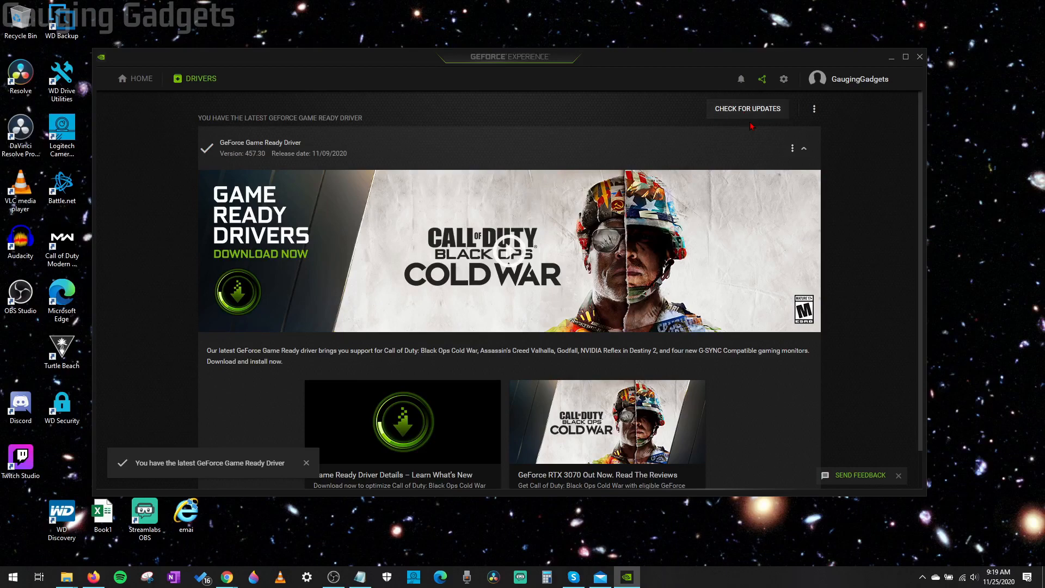
mouse_move(508, 117)
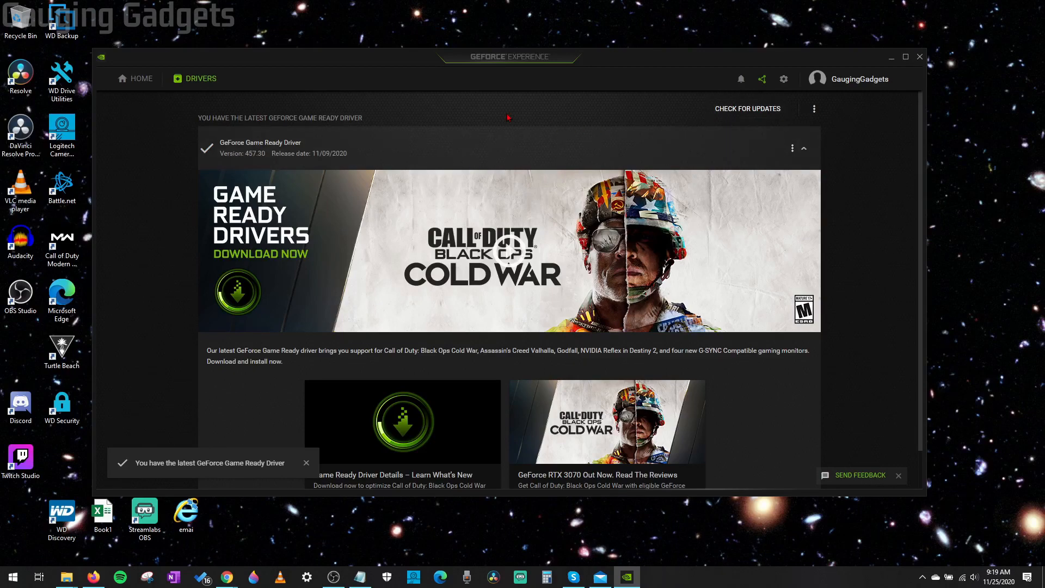
left_click(782, 78)
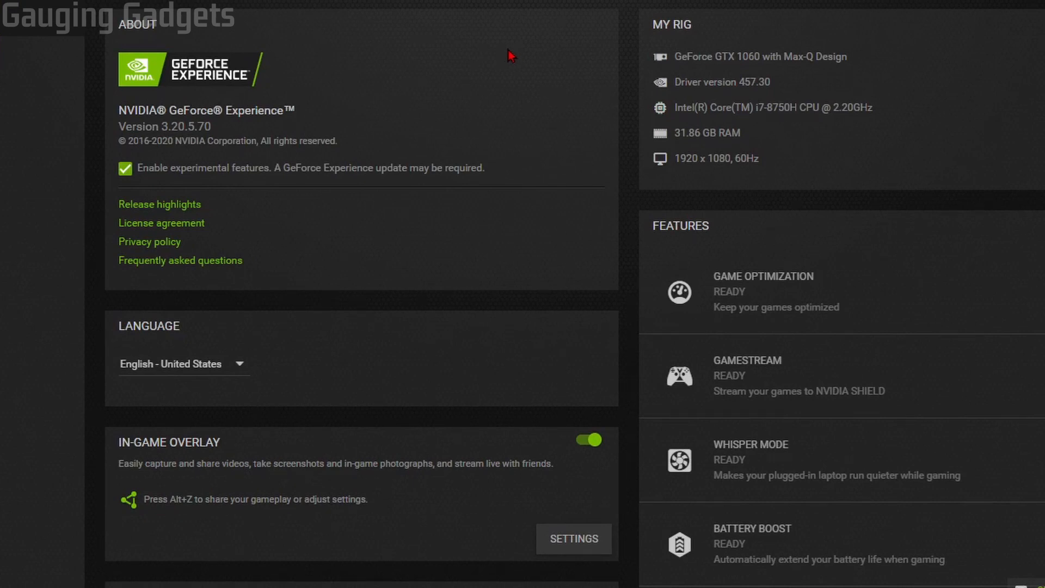
mouse_move(534, 55)
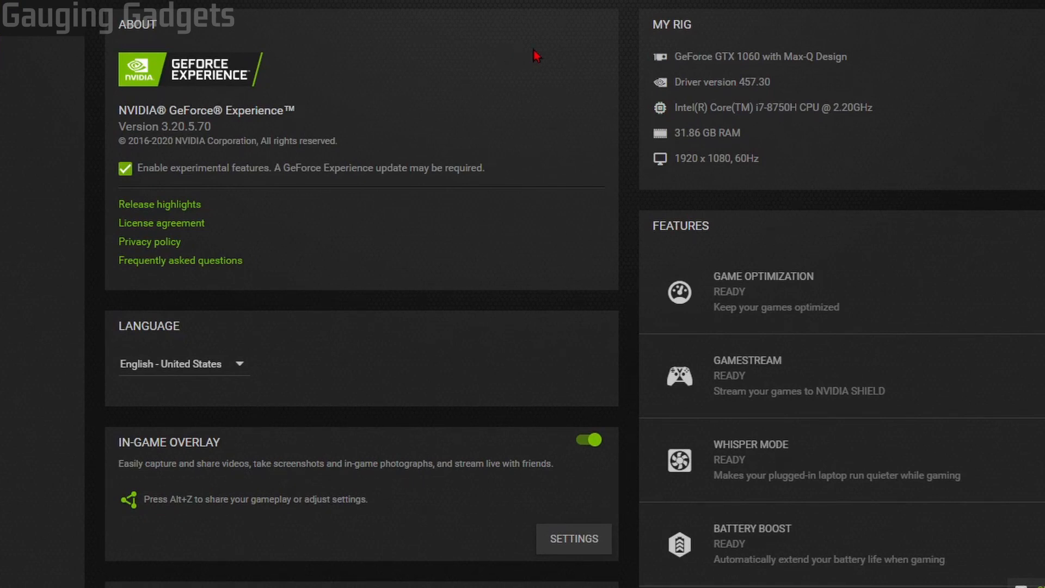
mouse_move(137, 181)
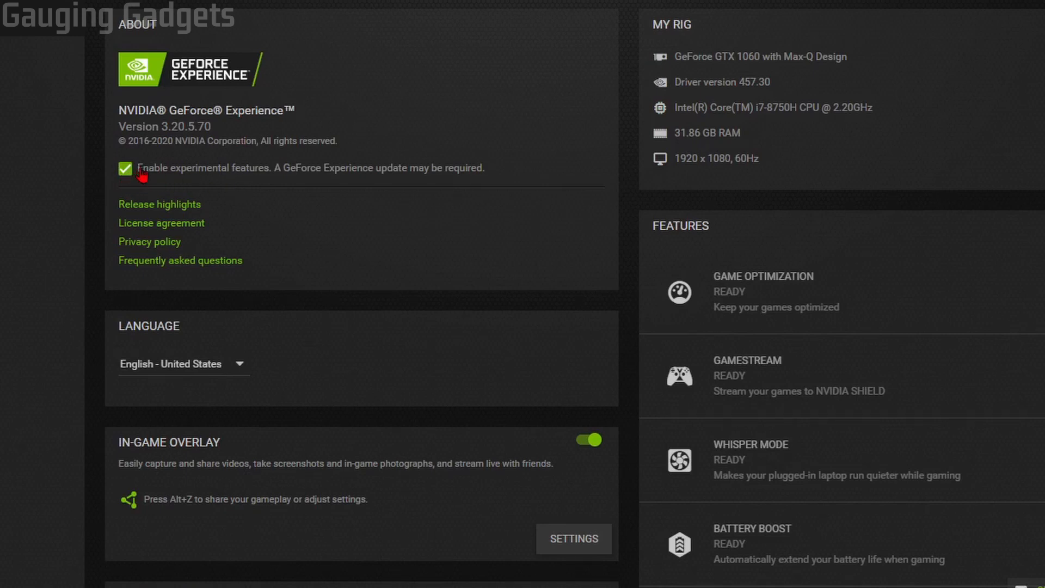
mouse_move(272, 173)
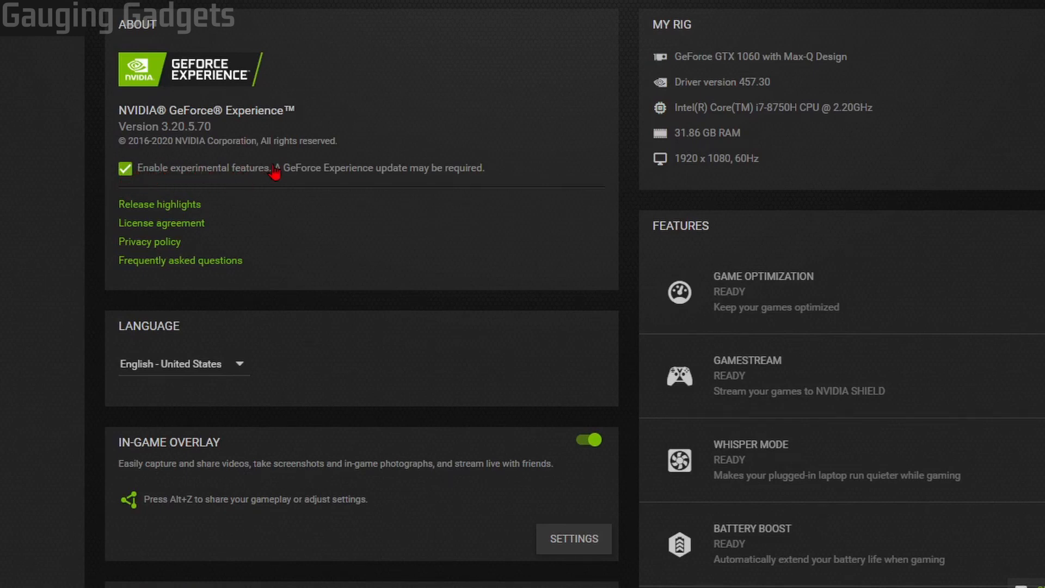
mouse_move(277, 170)
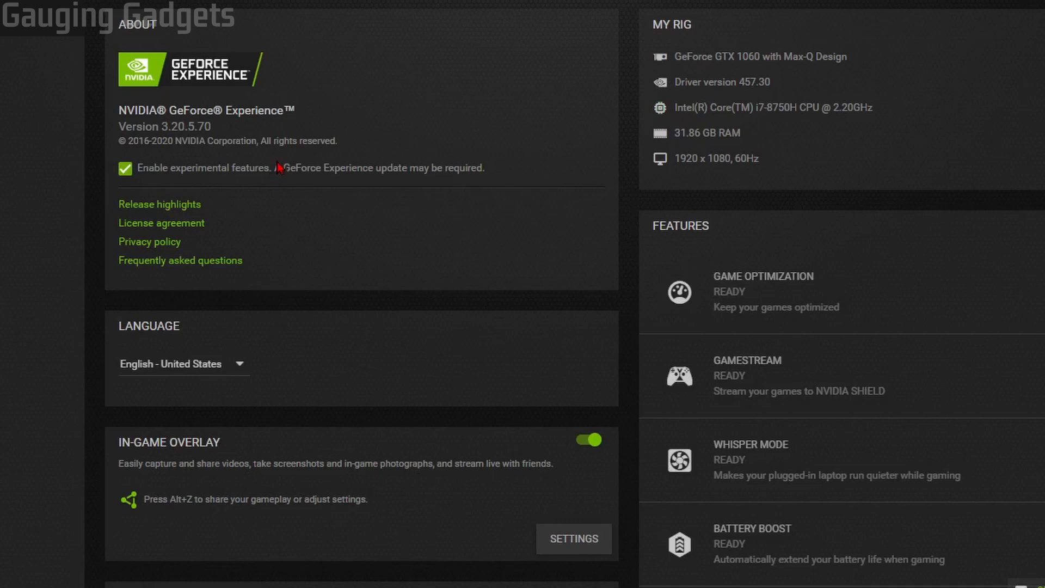
mouse_move(211, 450)
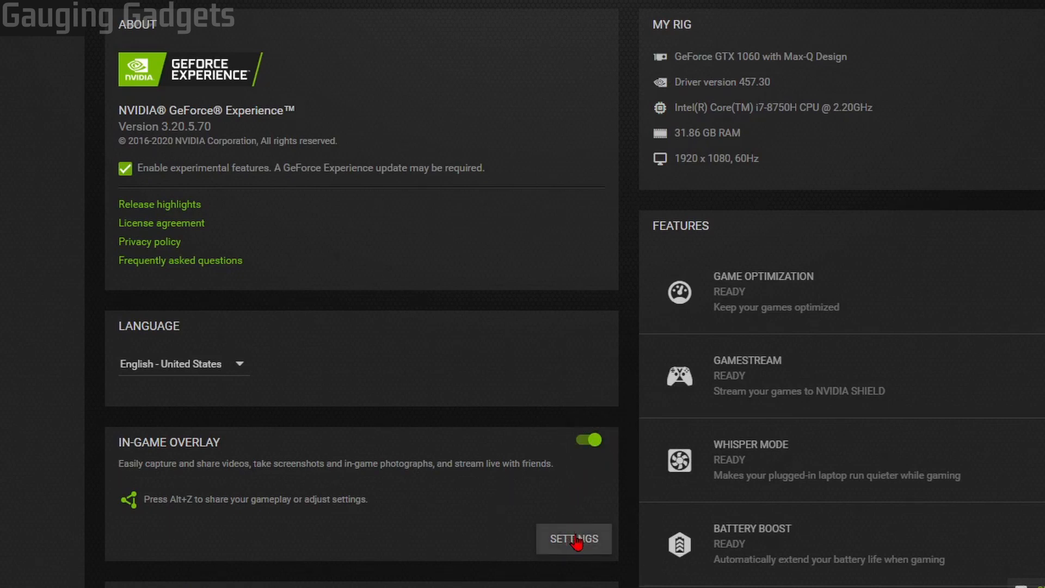
Enter the In-Game Overlay settings from the General page
left_click(573, 539)
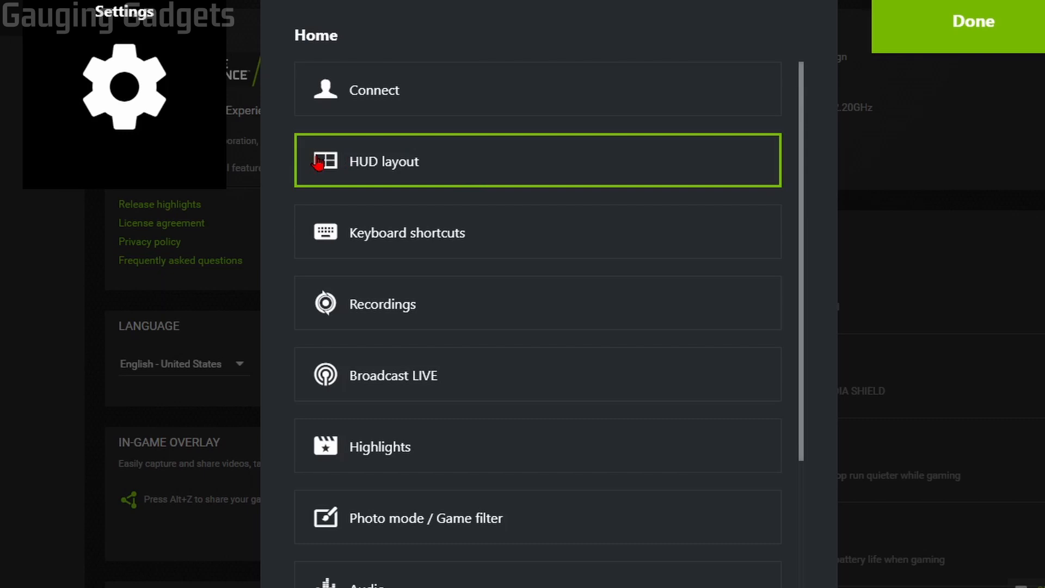
mouse_move(381, 170)
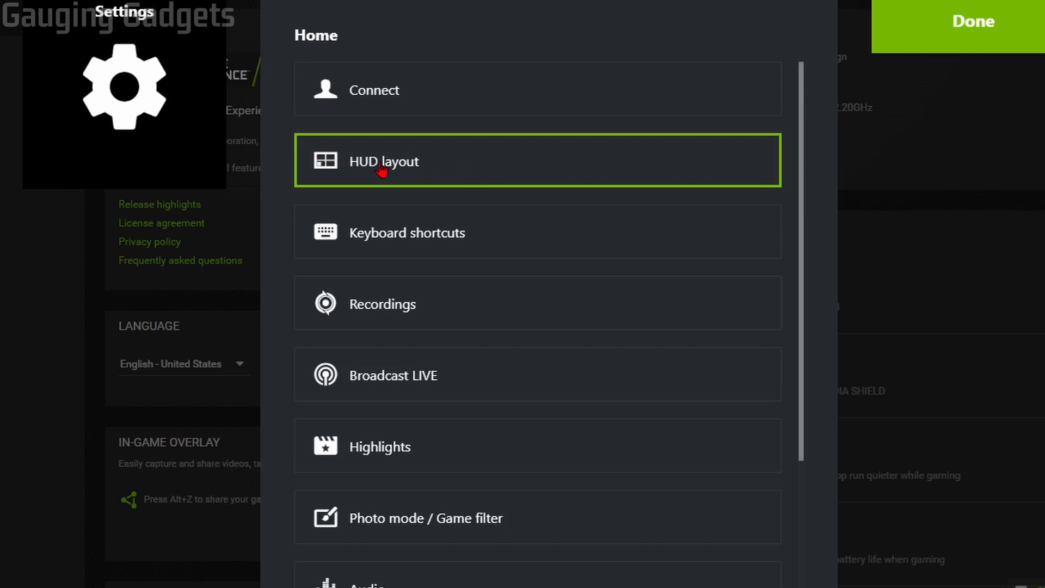
Go to HUD layout and select the Performance overlay
left_click(382, 161)
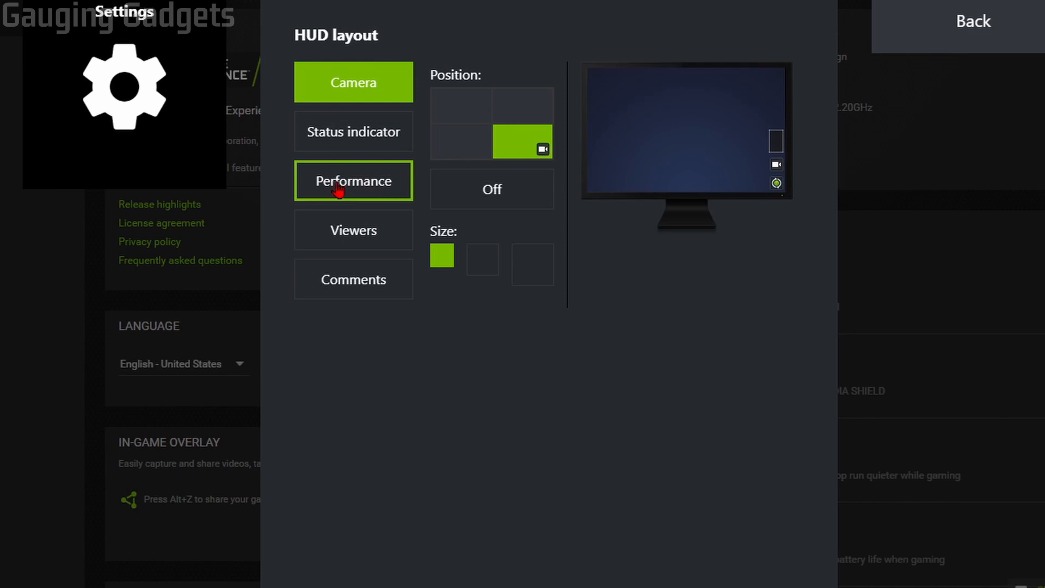
left_click(353, 180)
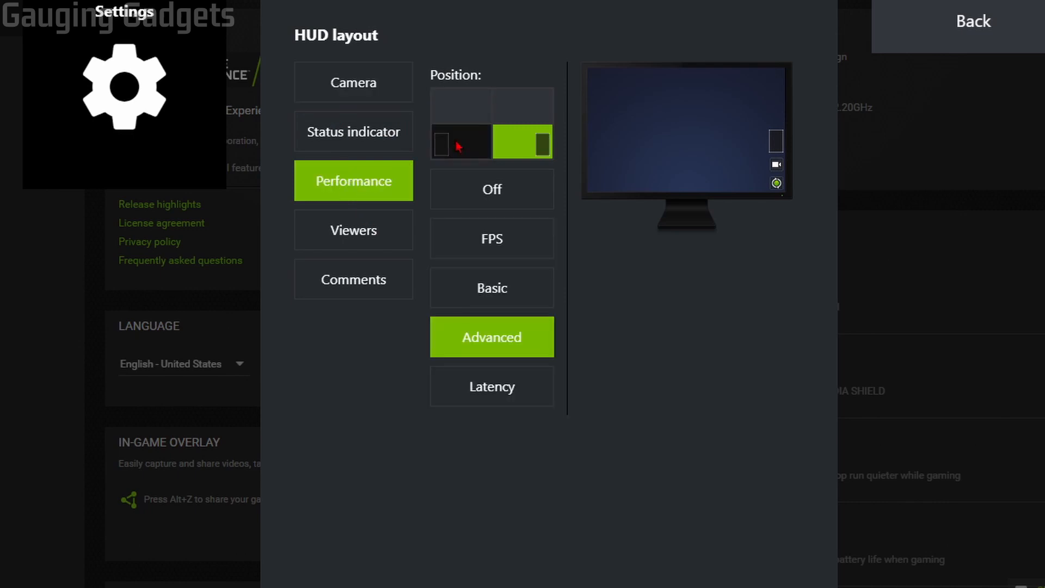
Position the overlay bottom-left, try FPS, Advanced and Latency, and settle on Basic
left_click(461, 104)
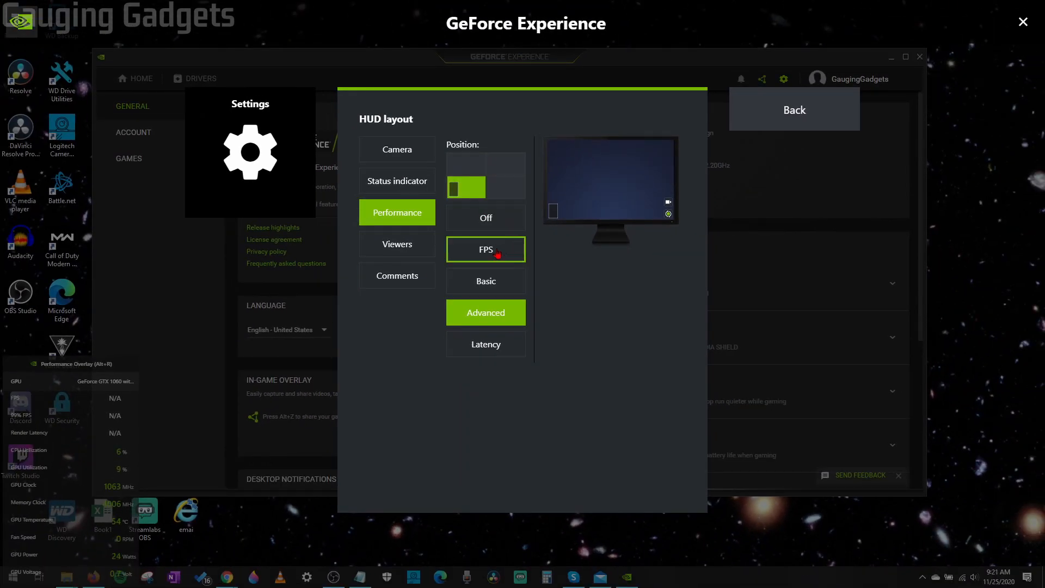
left_click(486, 281)
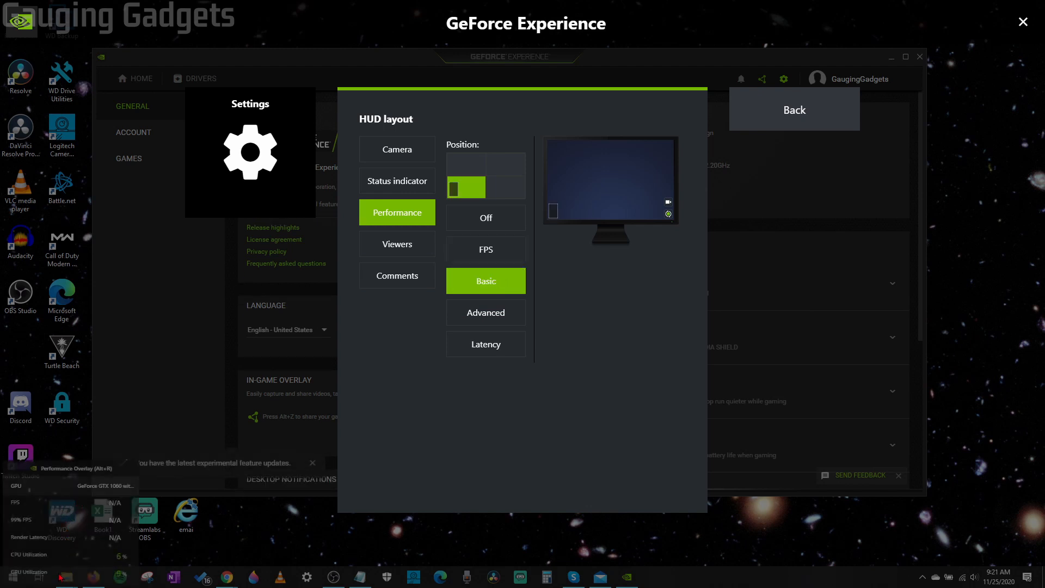
left_click(486, 312)
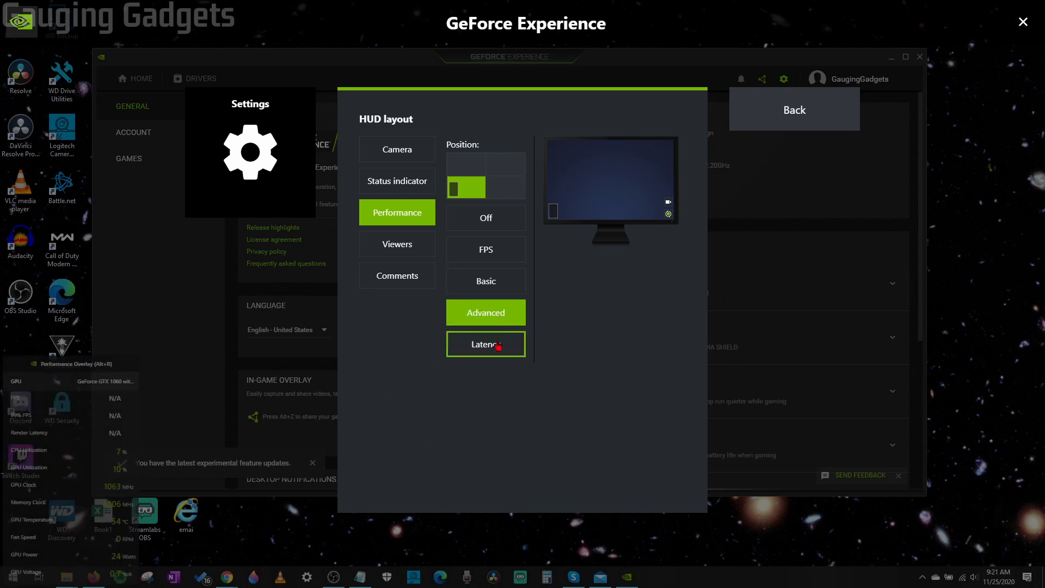
left_click(486, 281)
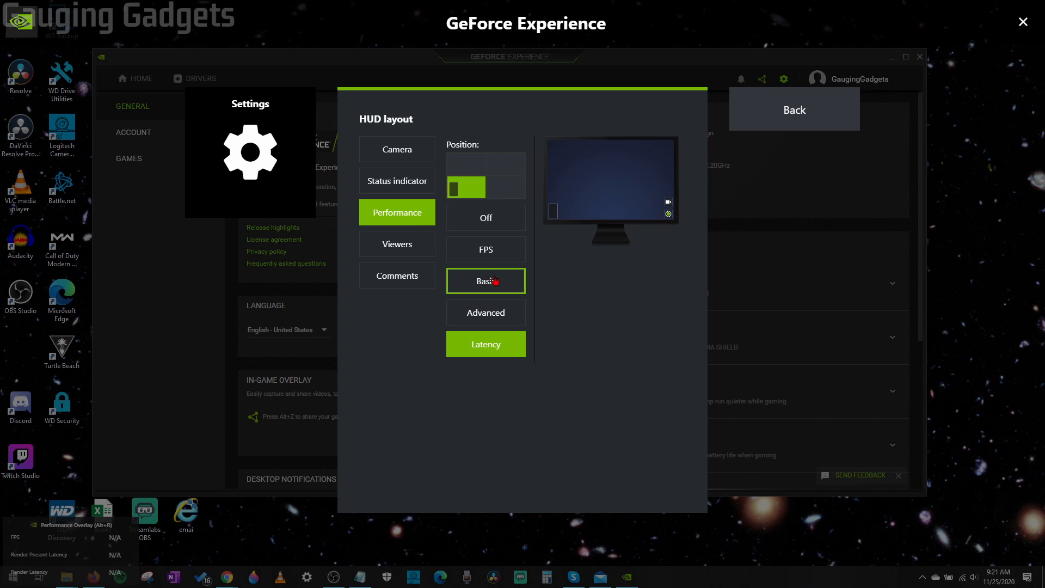
left_click(485, 281)
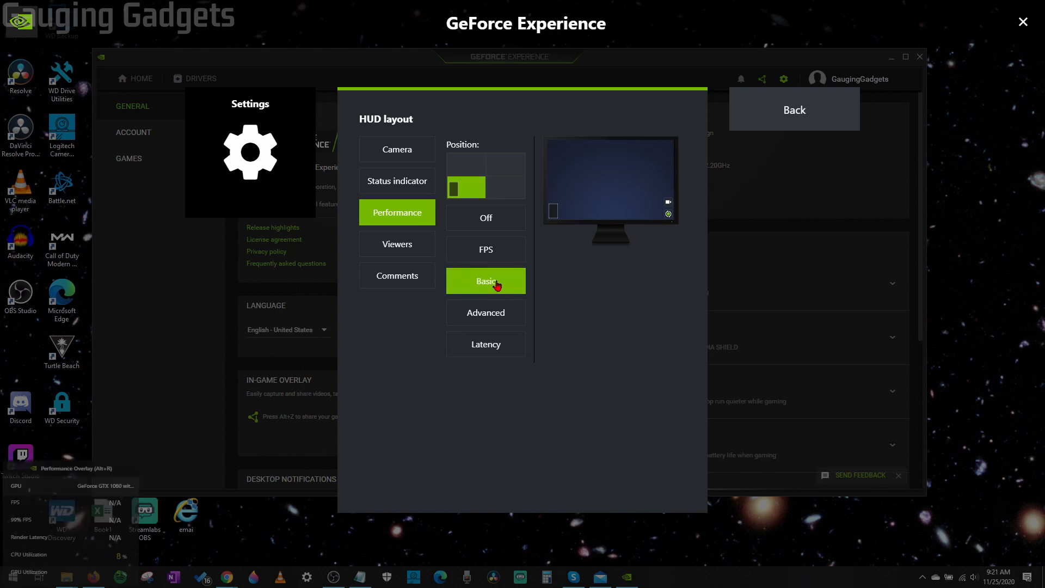
mouse_move(793, 119)
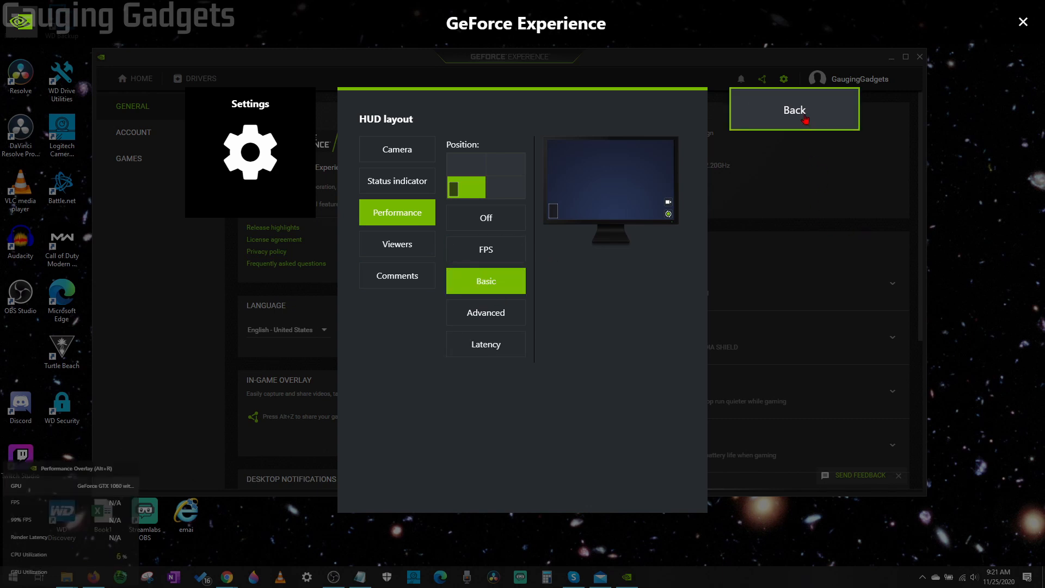
left_click(793, 109)
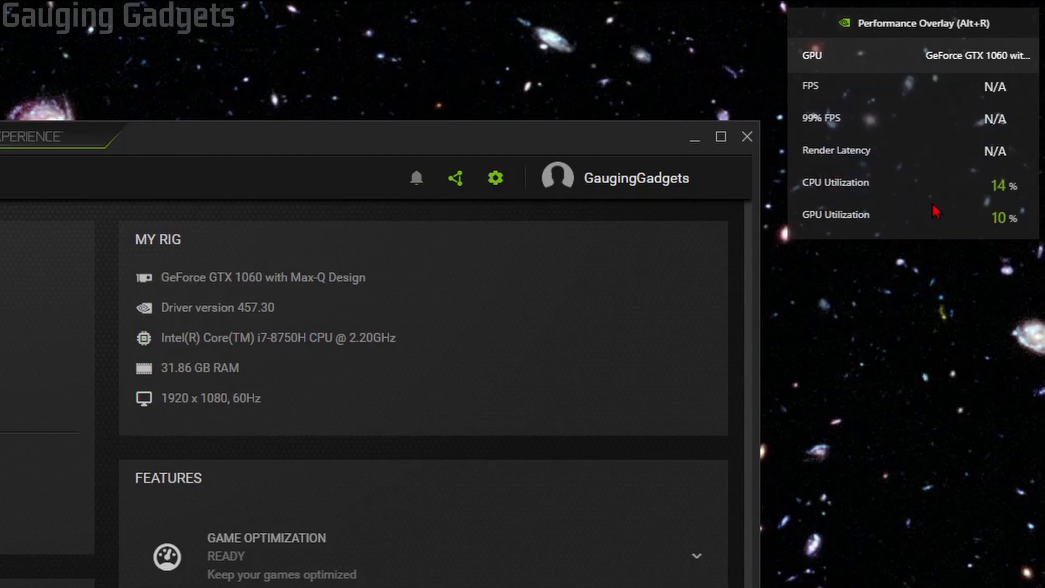
mouse_move(920, 196)
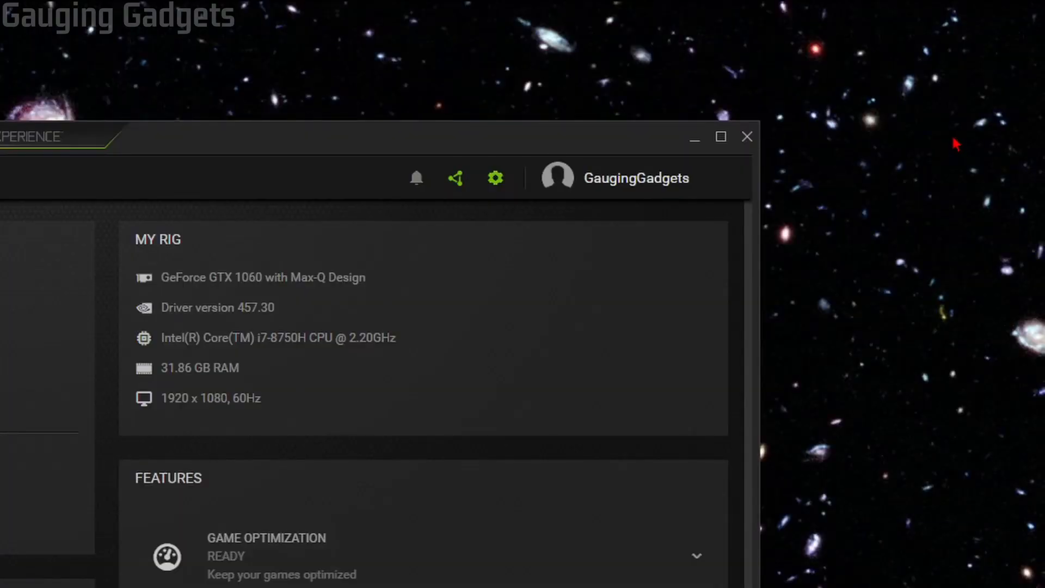
Toggle the Basic performance overlay off and back on with Alt+R
key("alt+r")
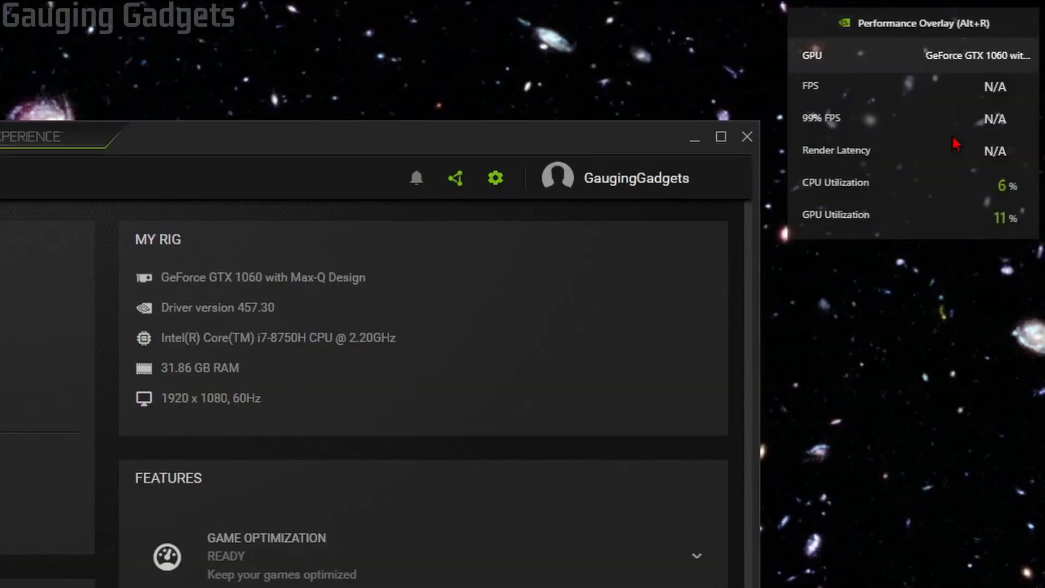